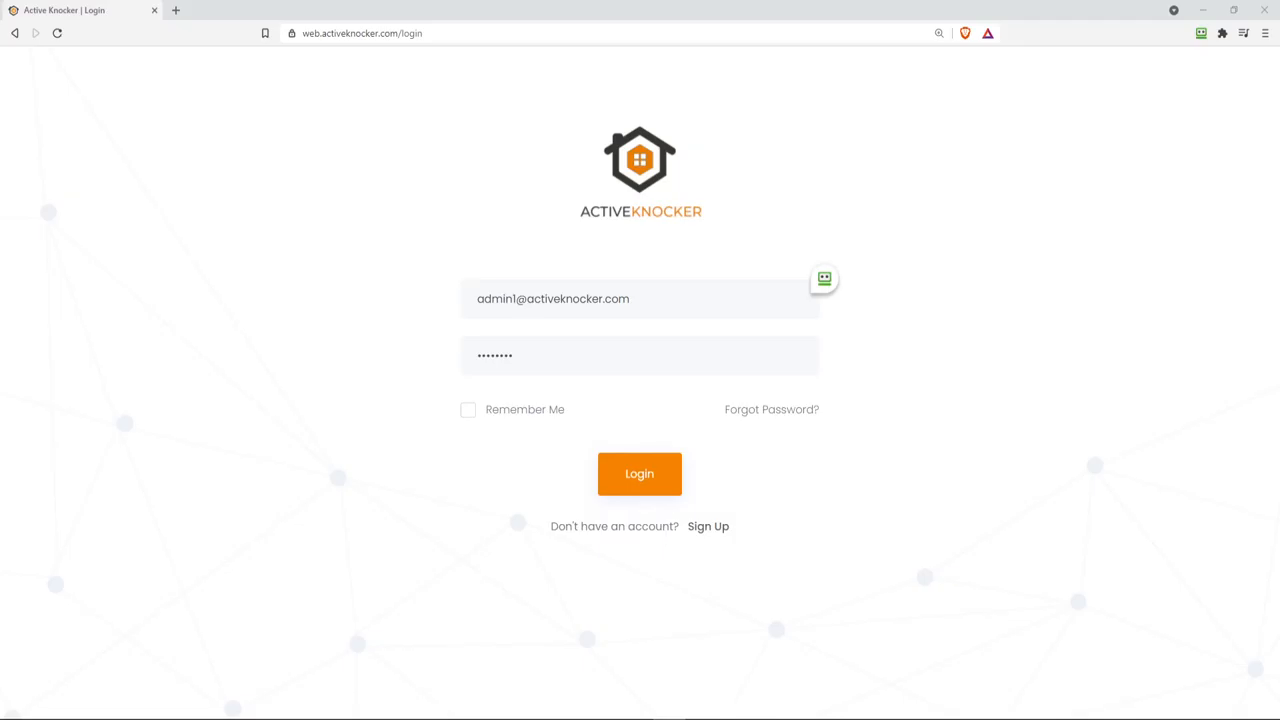
mouse_move(456, 506)
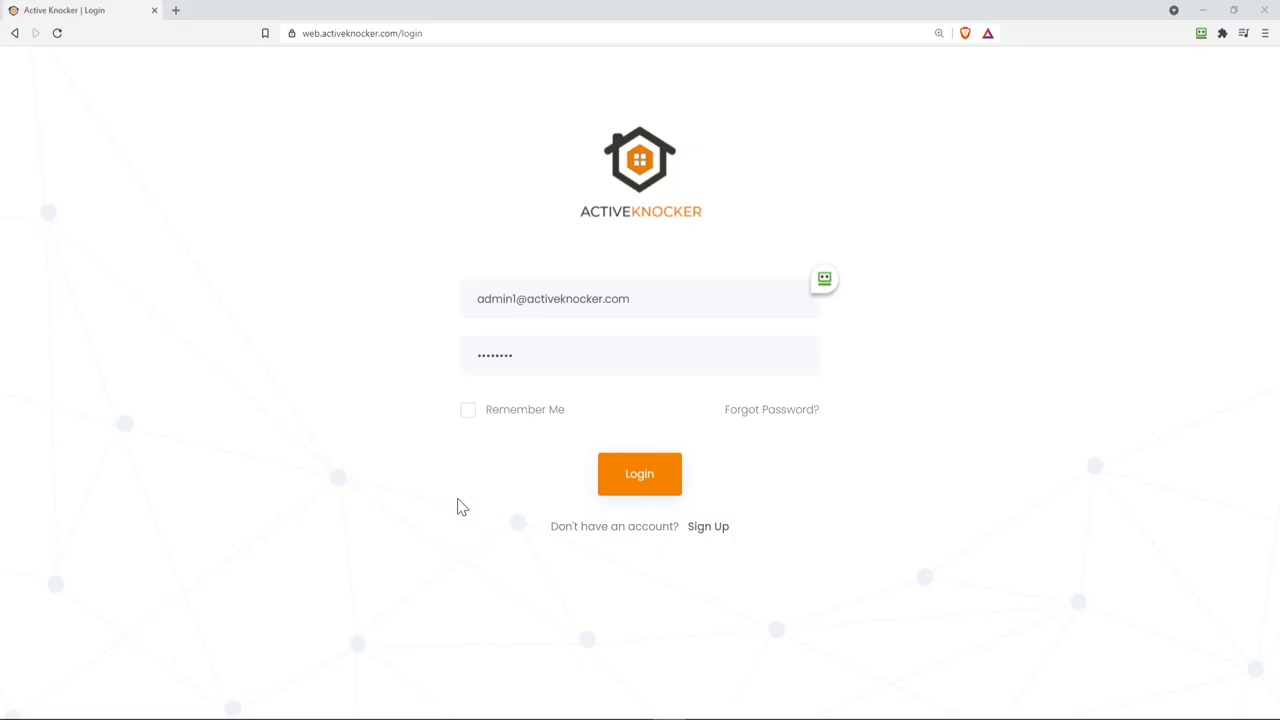
mouse_move(1140, 375)
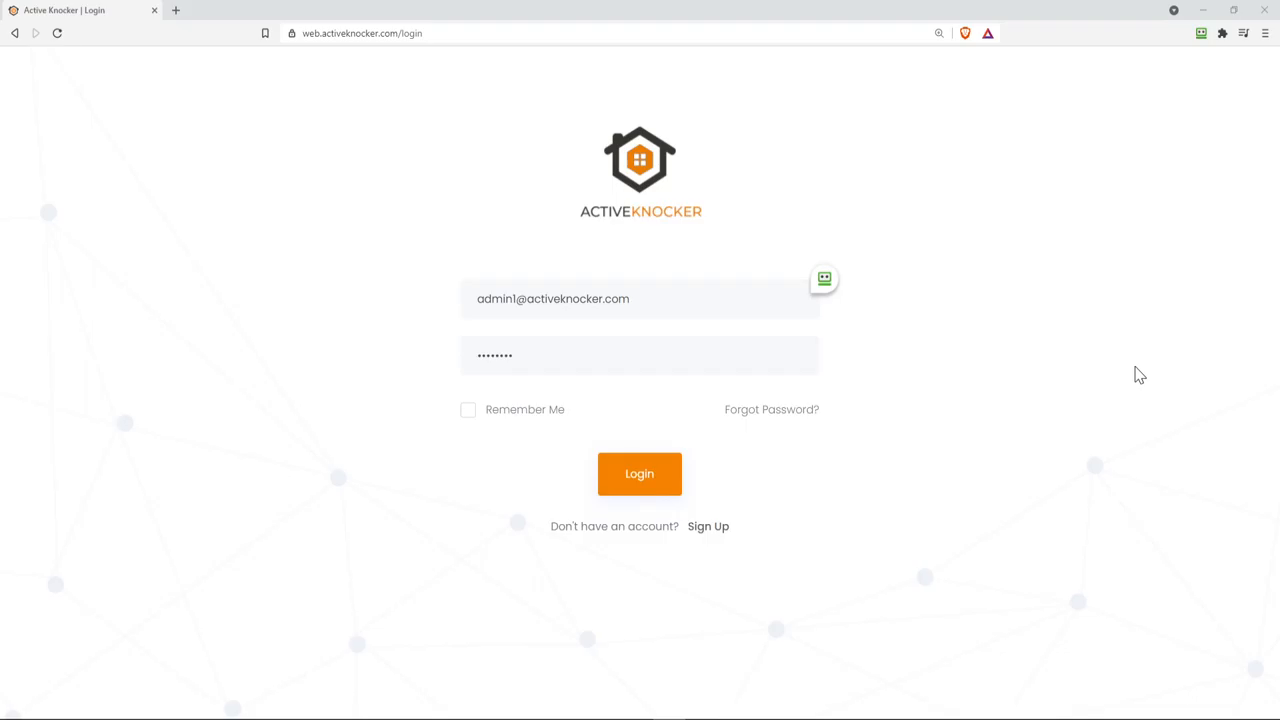
mouse_move(463, 168)
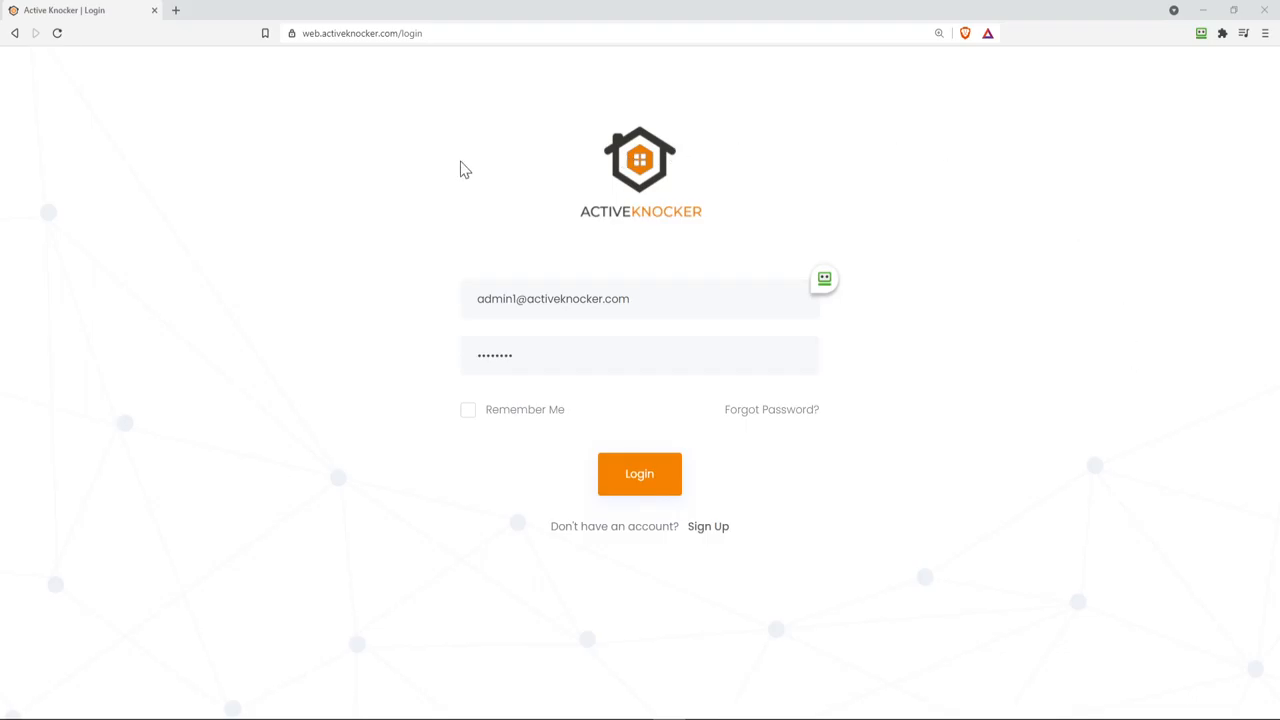
mouse_move(435, 52)
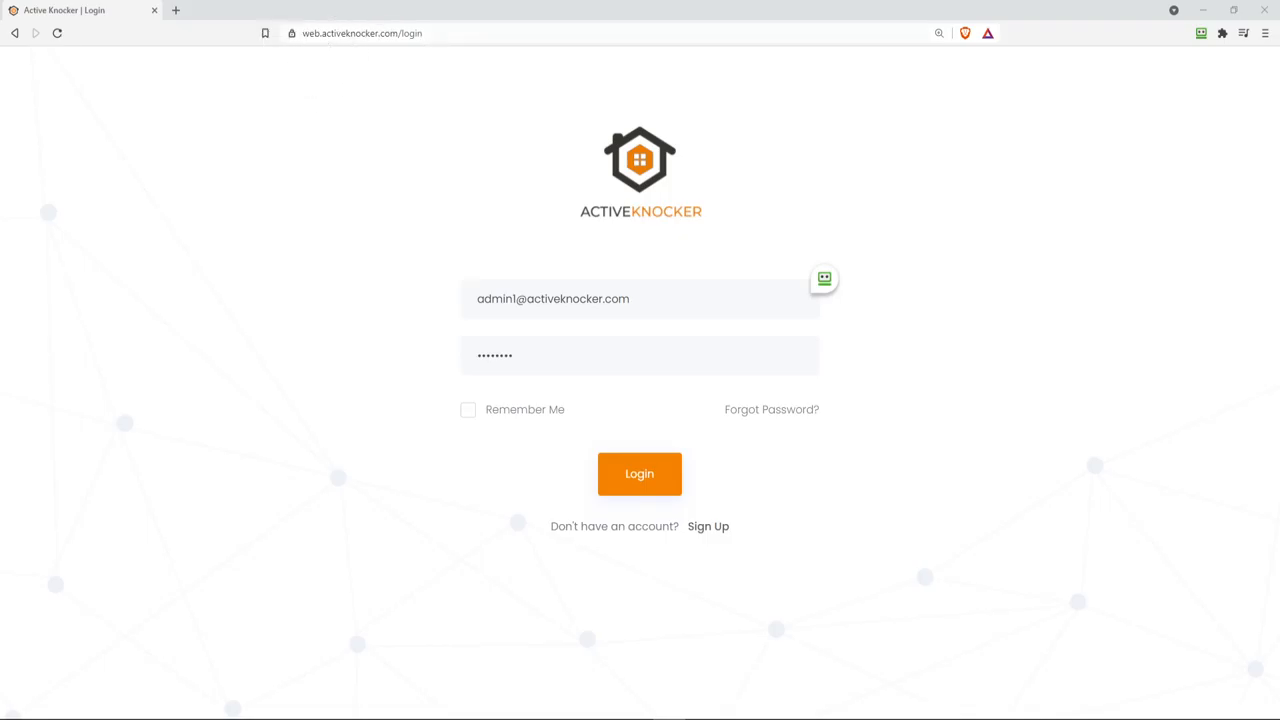
mouse_move(380, 55)
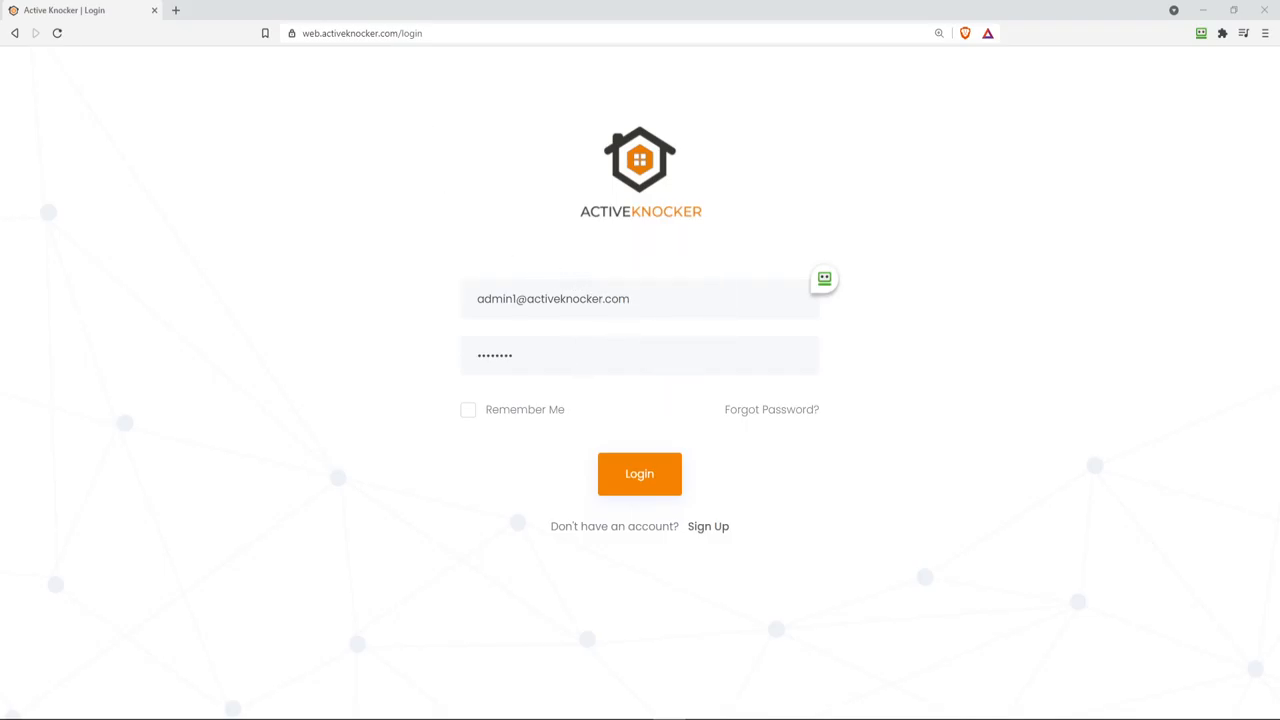
mouse_move(970, 401)
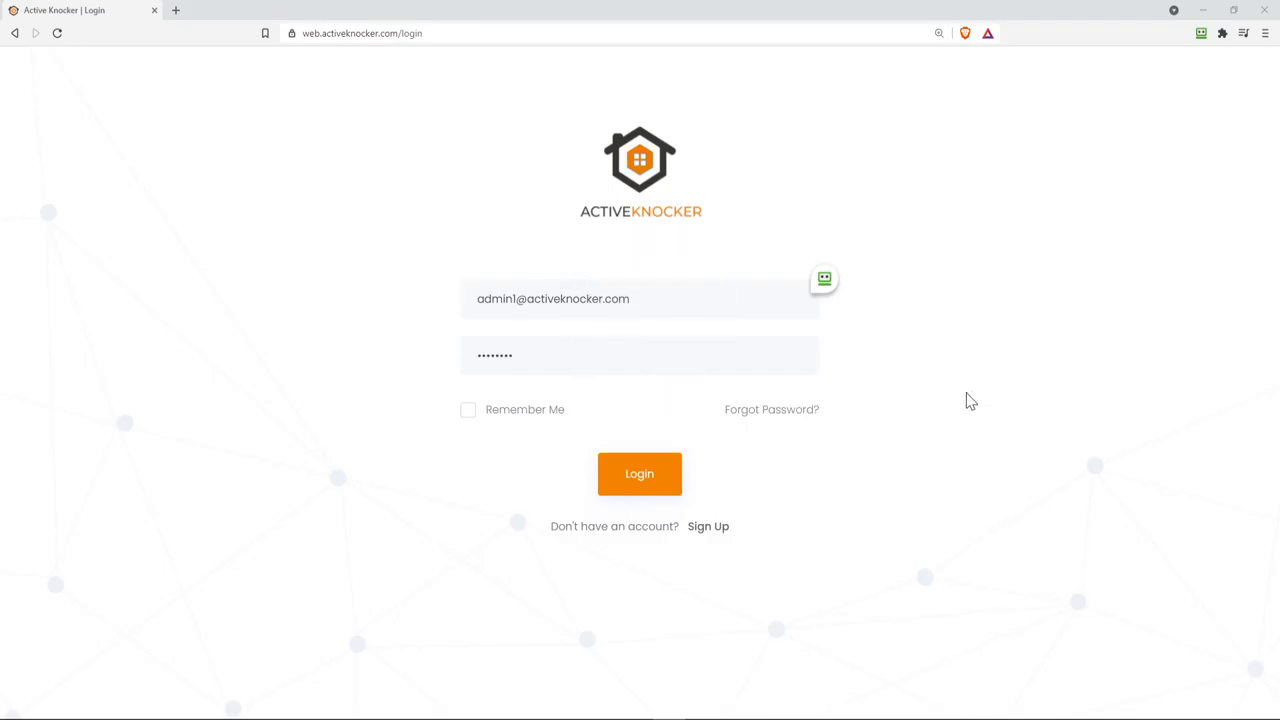
mouse_move(879, 433)
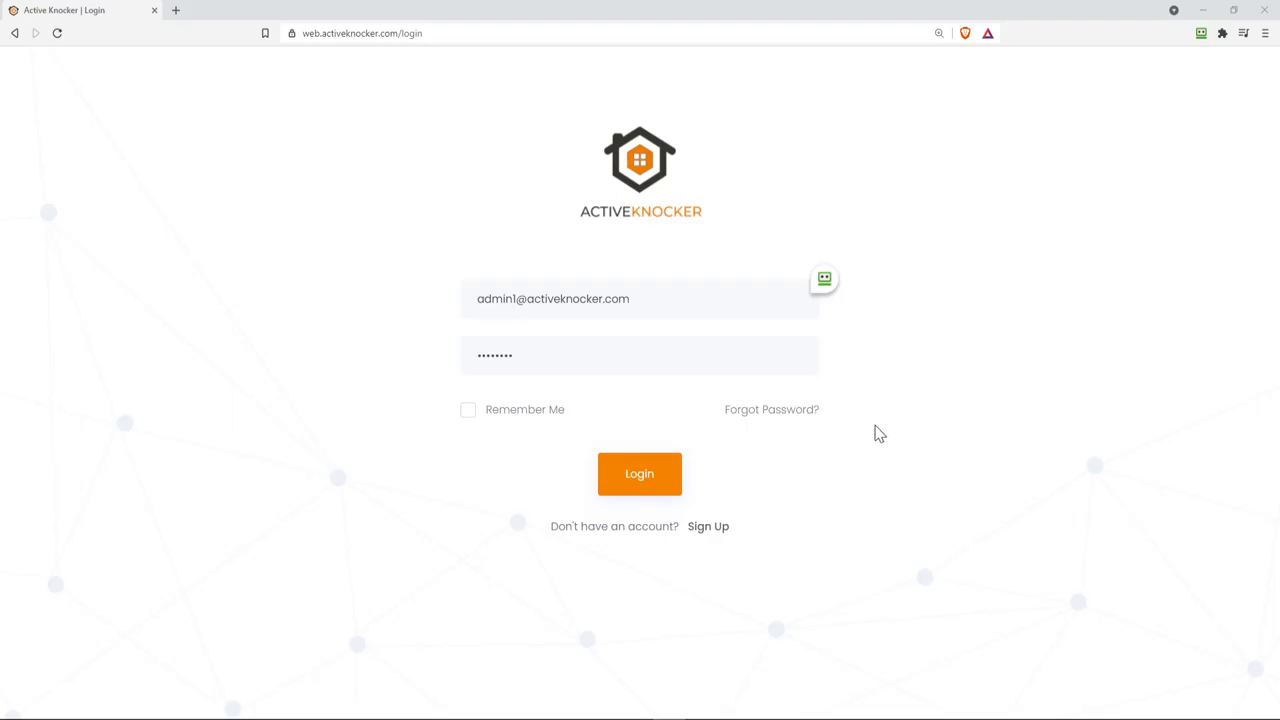
Log in as Admin 1 and open the admin's profile page
left_click(639, 473)
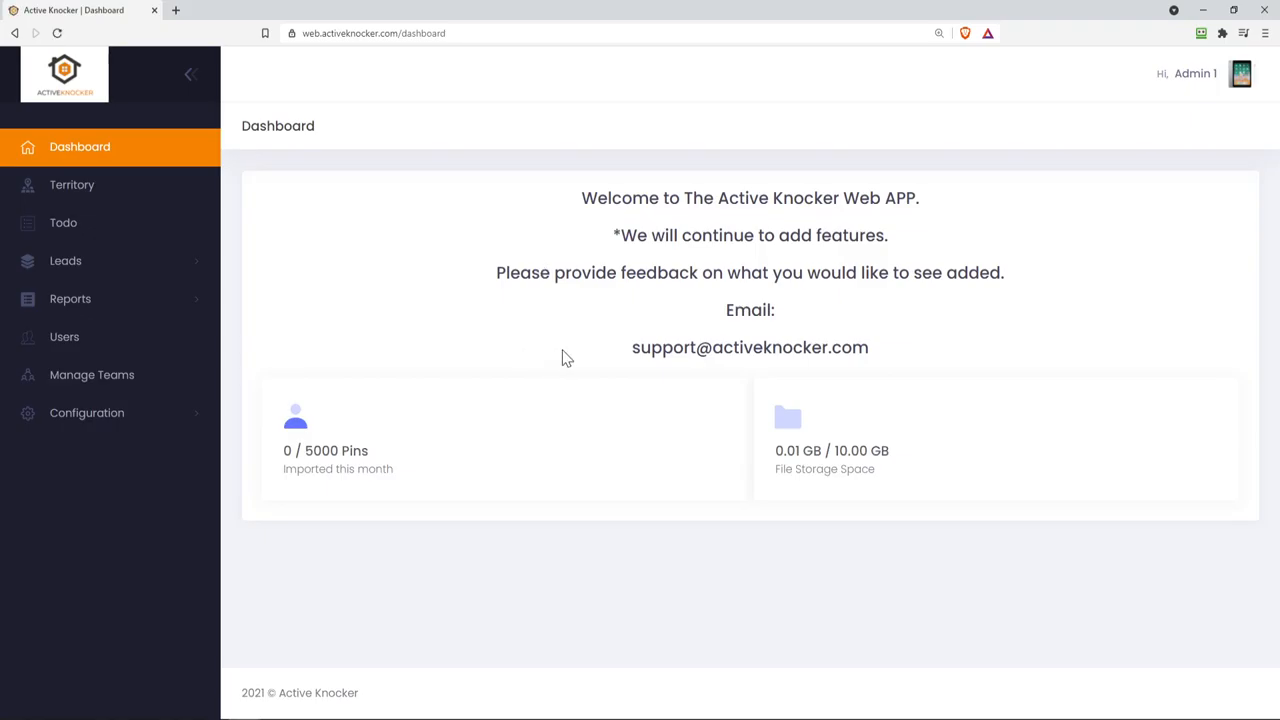
mouse_move(575, 338)
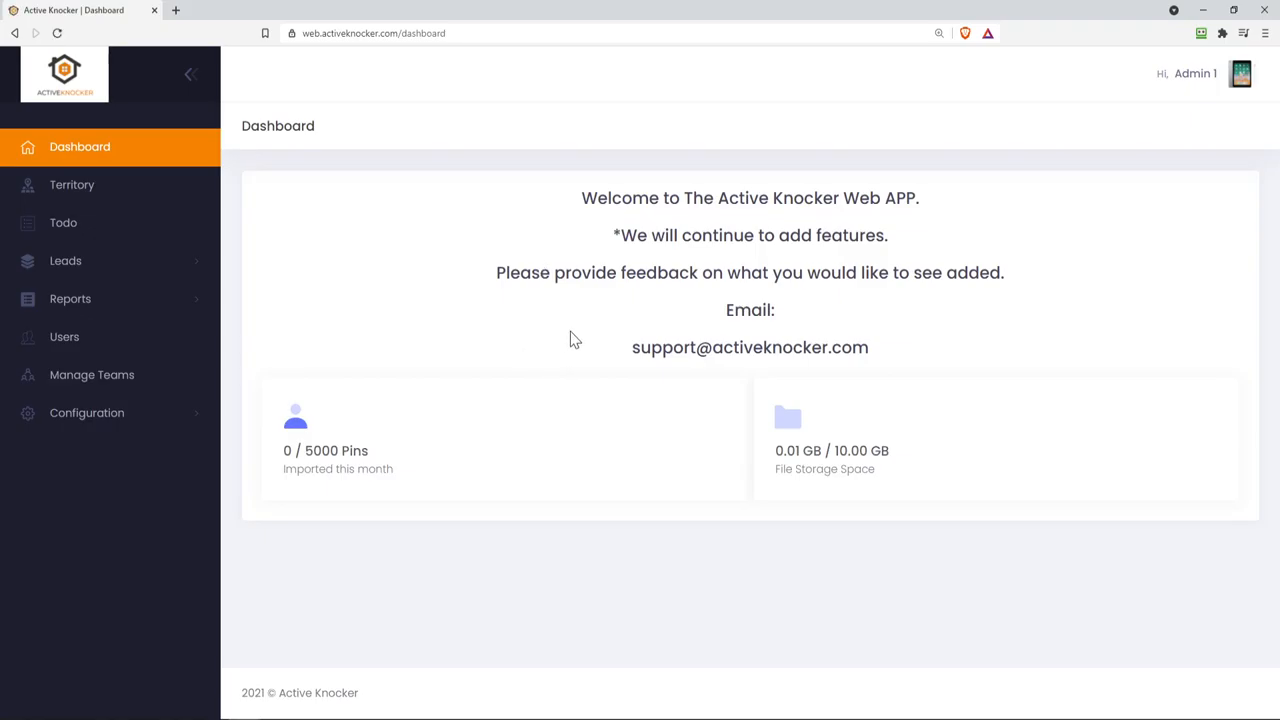
mouse_move(660, 327)
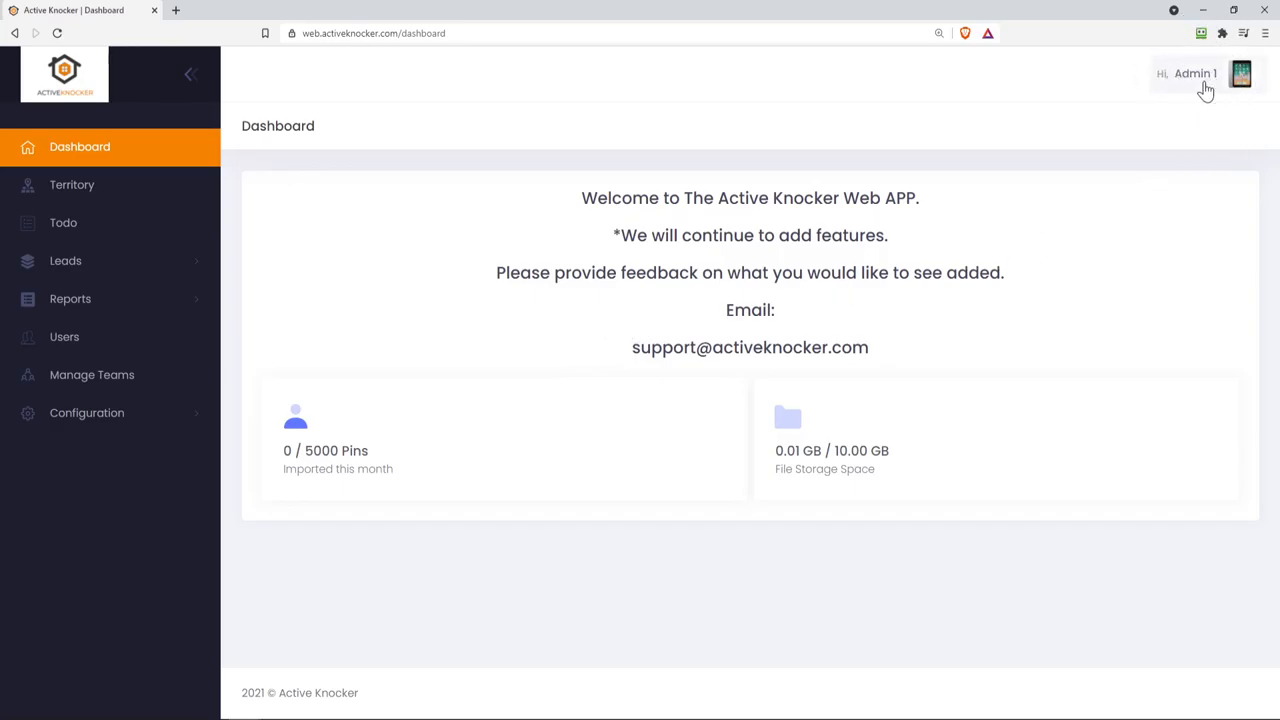
left_click(1240, 74)
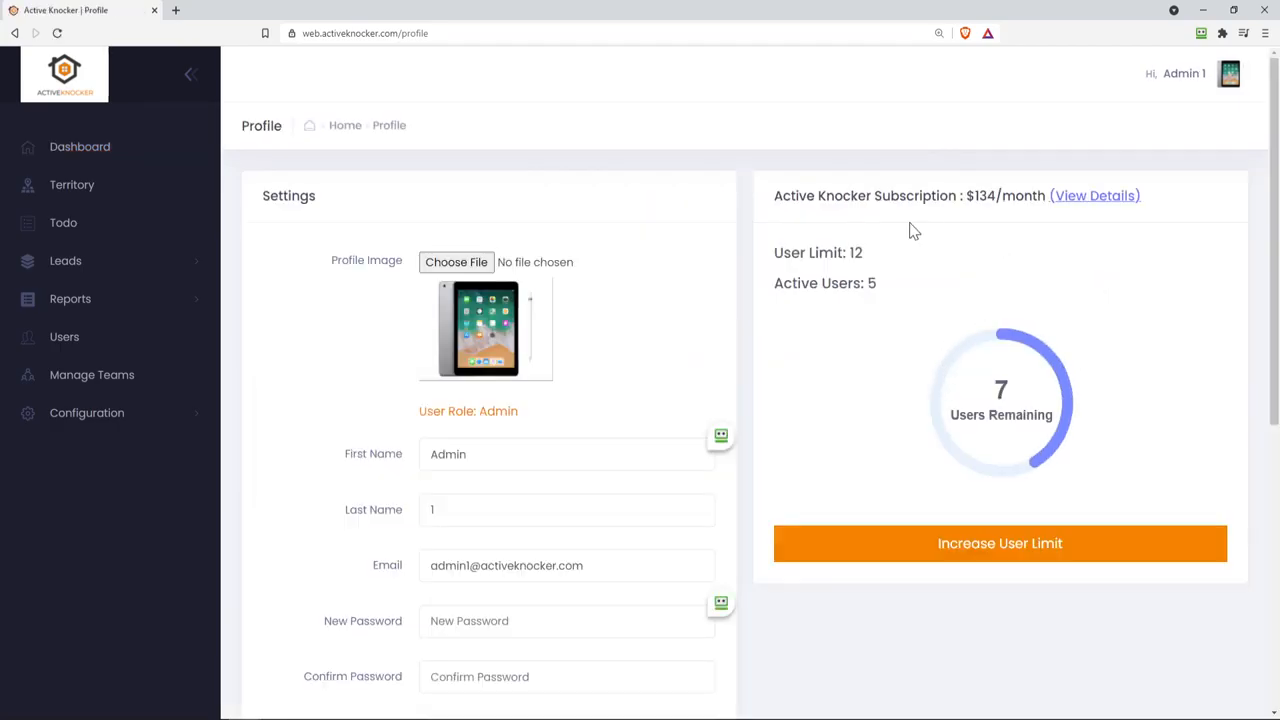
mouse_move(1079, 207)
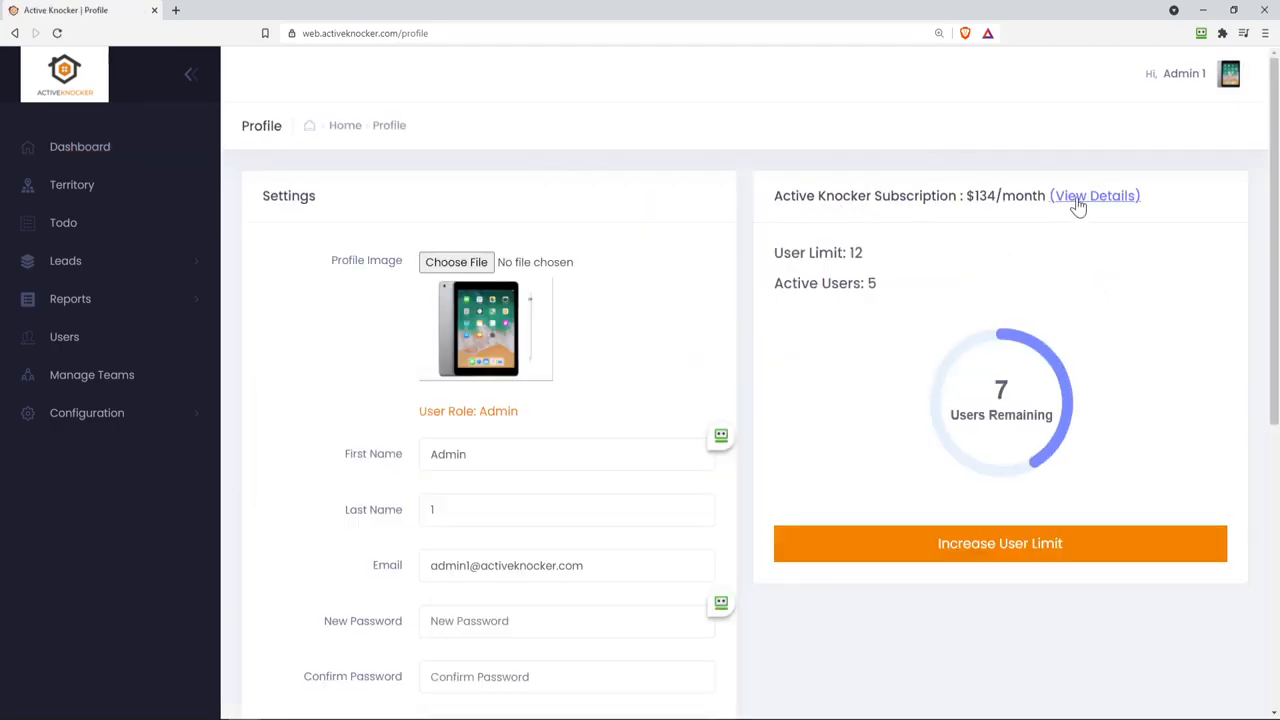
mouse_move(897, 371)
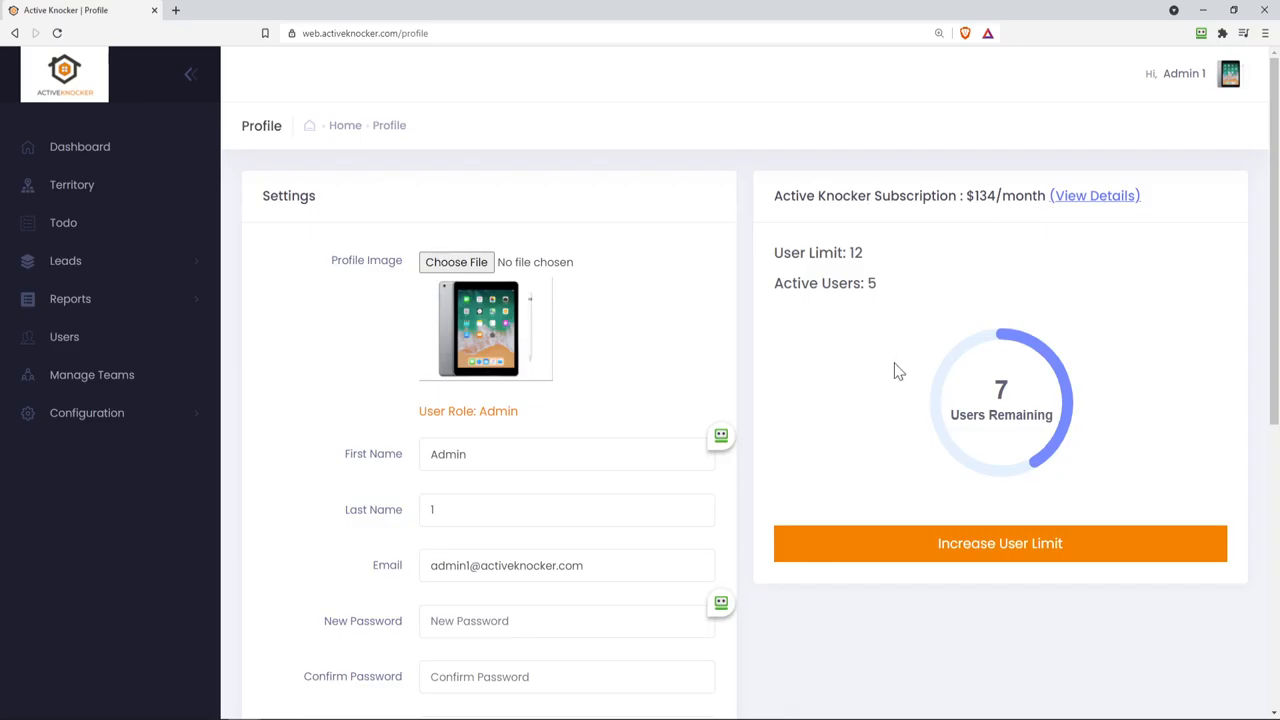
Review the subscription panel: user limit 12, 5 active users, 7 remaining
left_click(1000, 543)
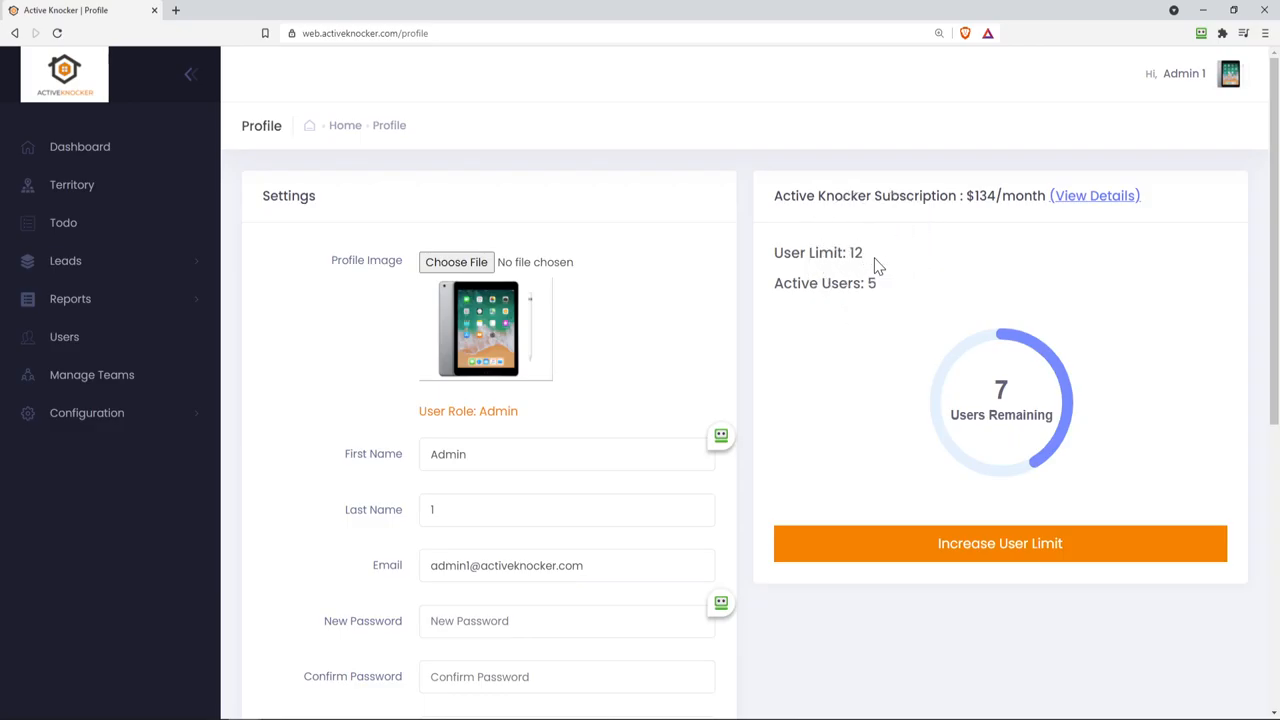
mouse_move(885, 300)
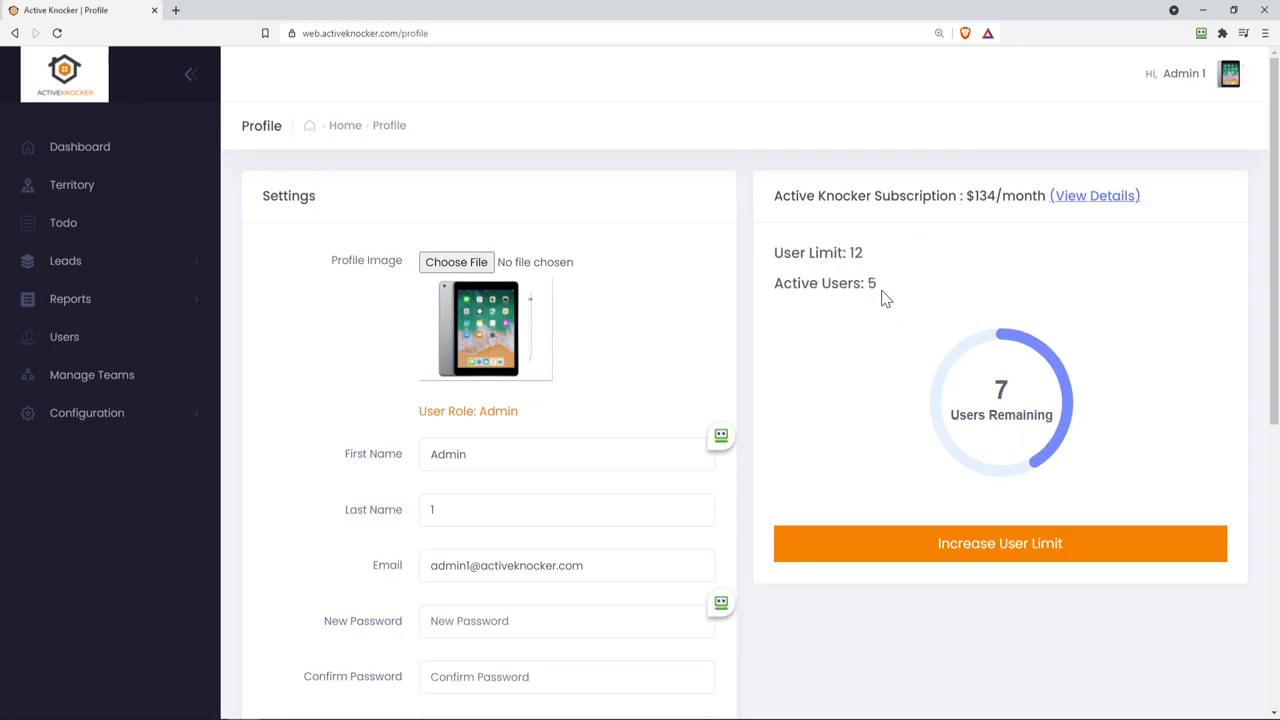
mouse_move(1001, 395)
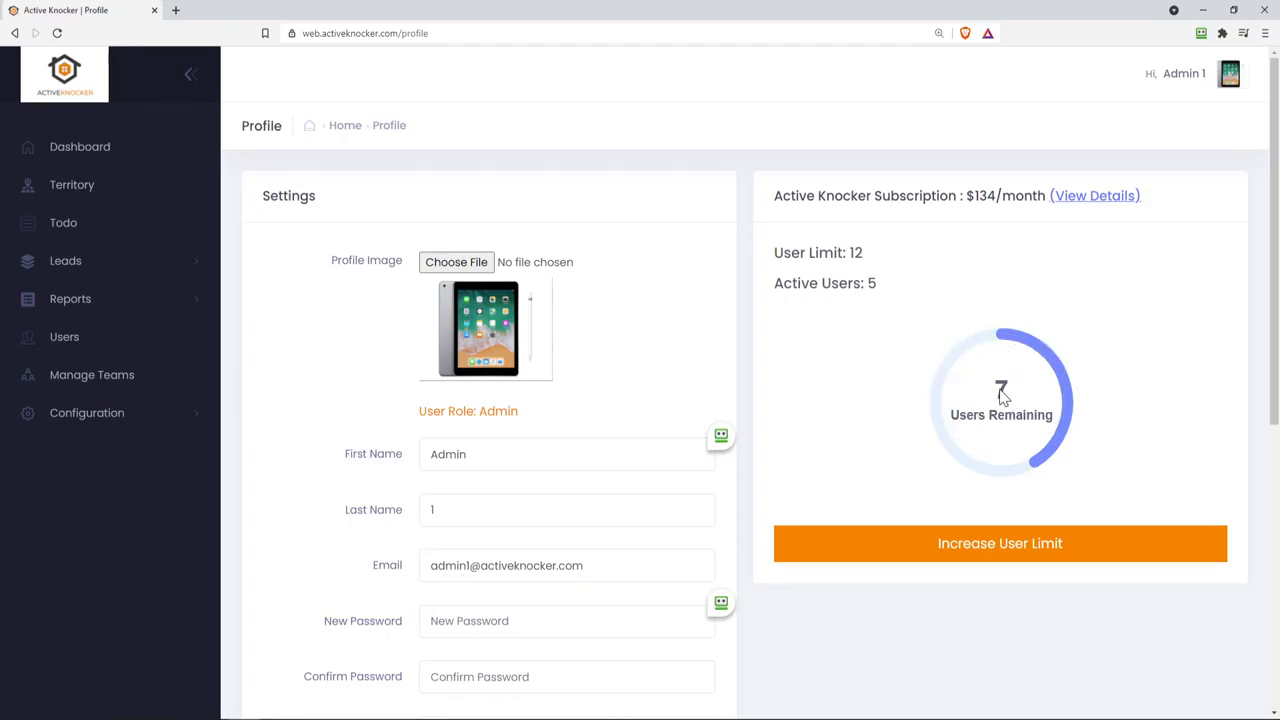
mouse_move(1098, 419)
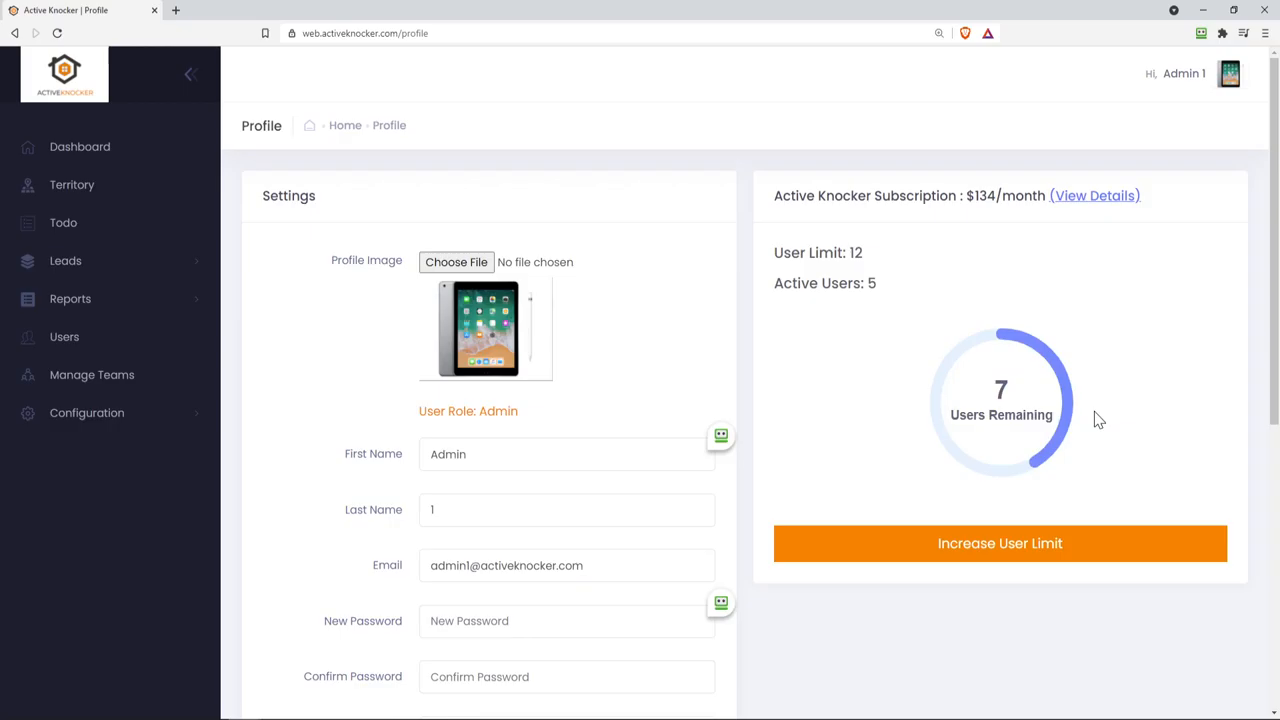
mouse_move(1107, 445)
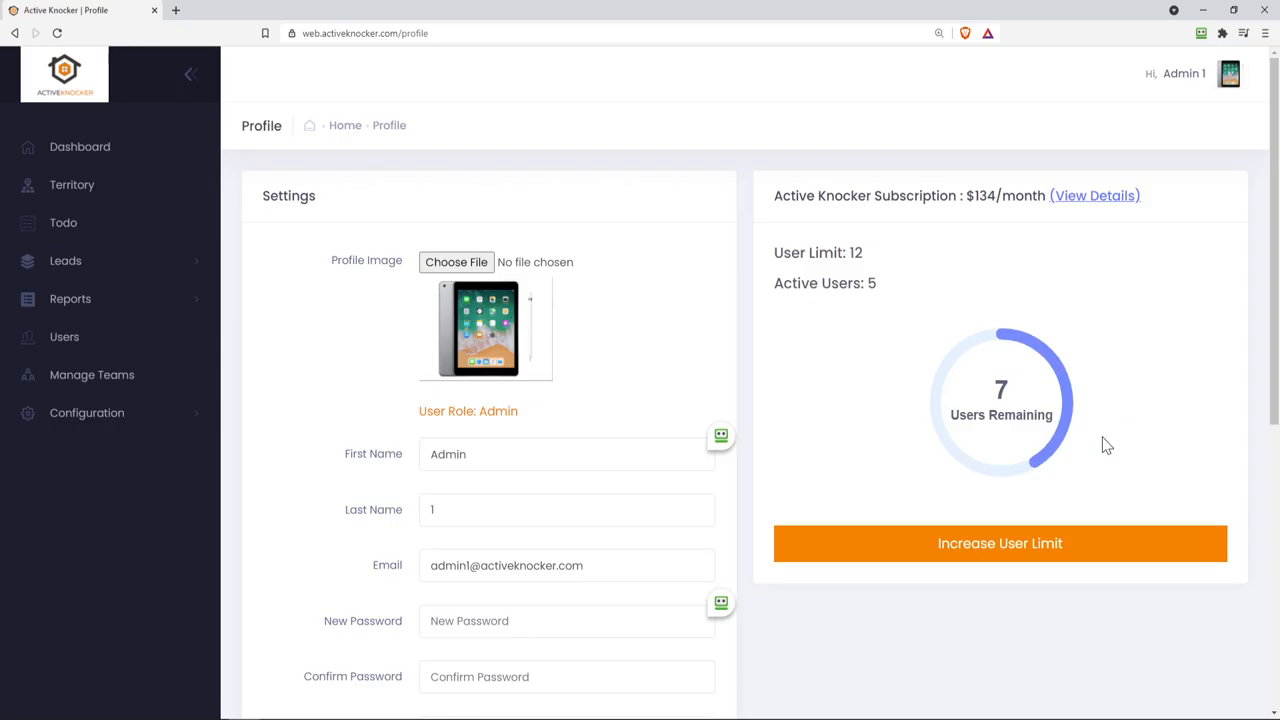
mouse_move(1023, 378)
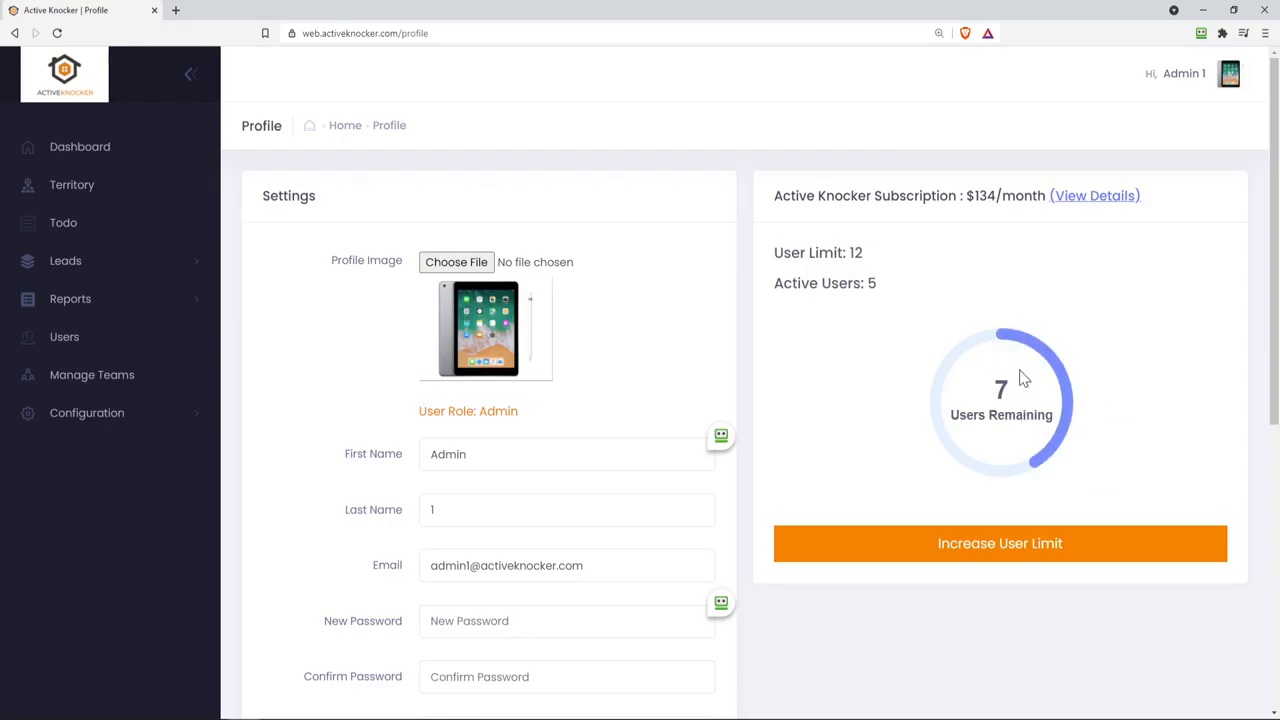
mouse_move(978, 435)
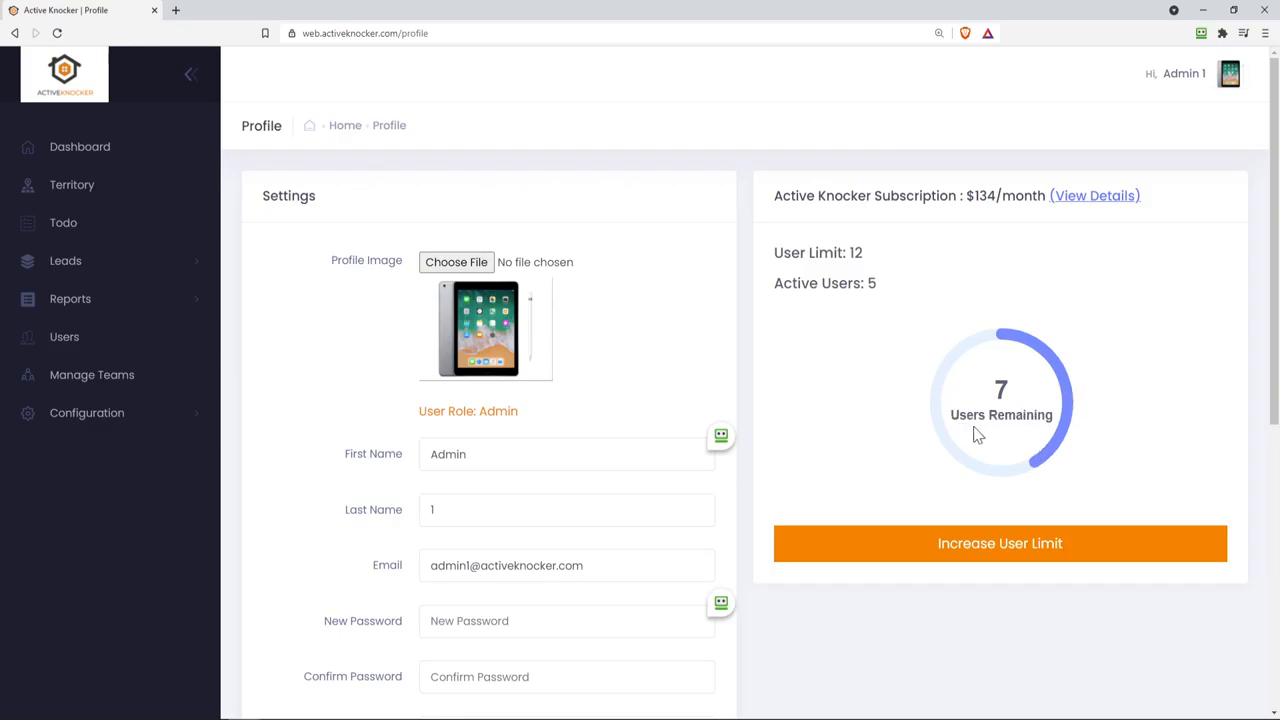
mouse_move(1118, 450)
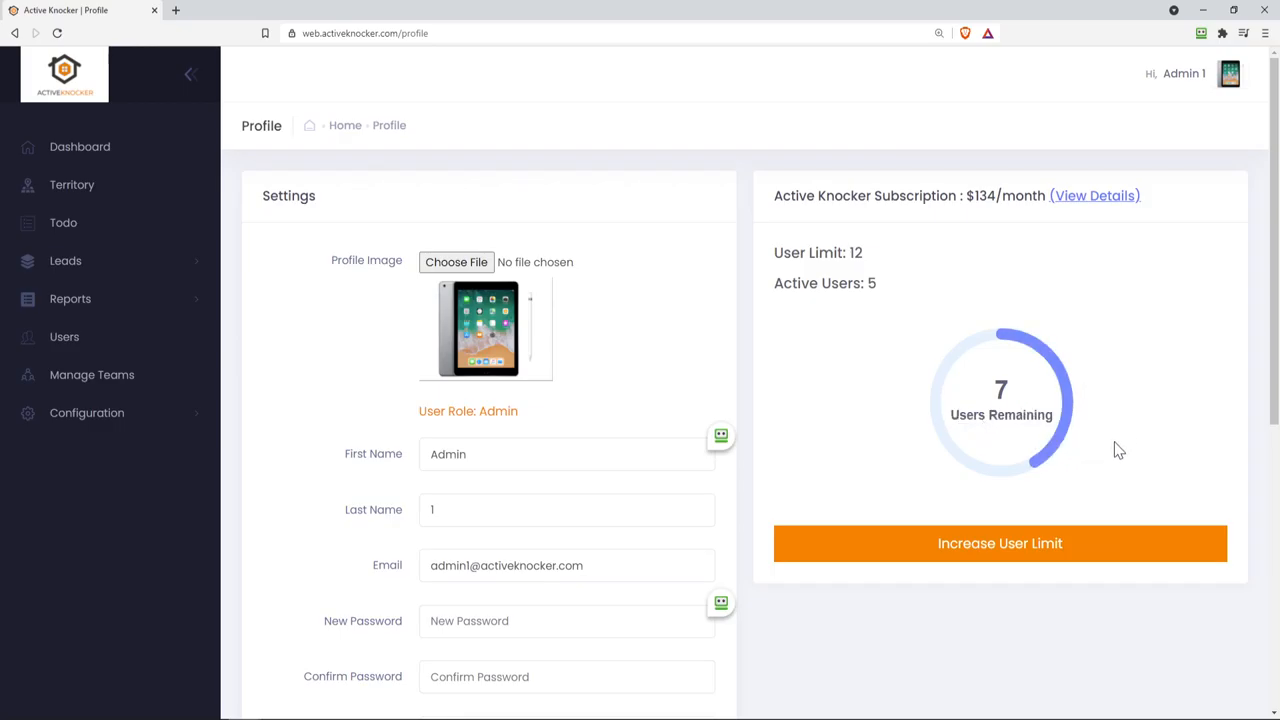
Request 3 add-on users through Increase User Limit
left_click(1000, 543)
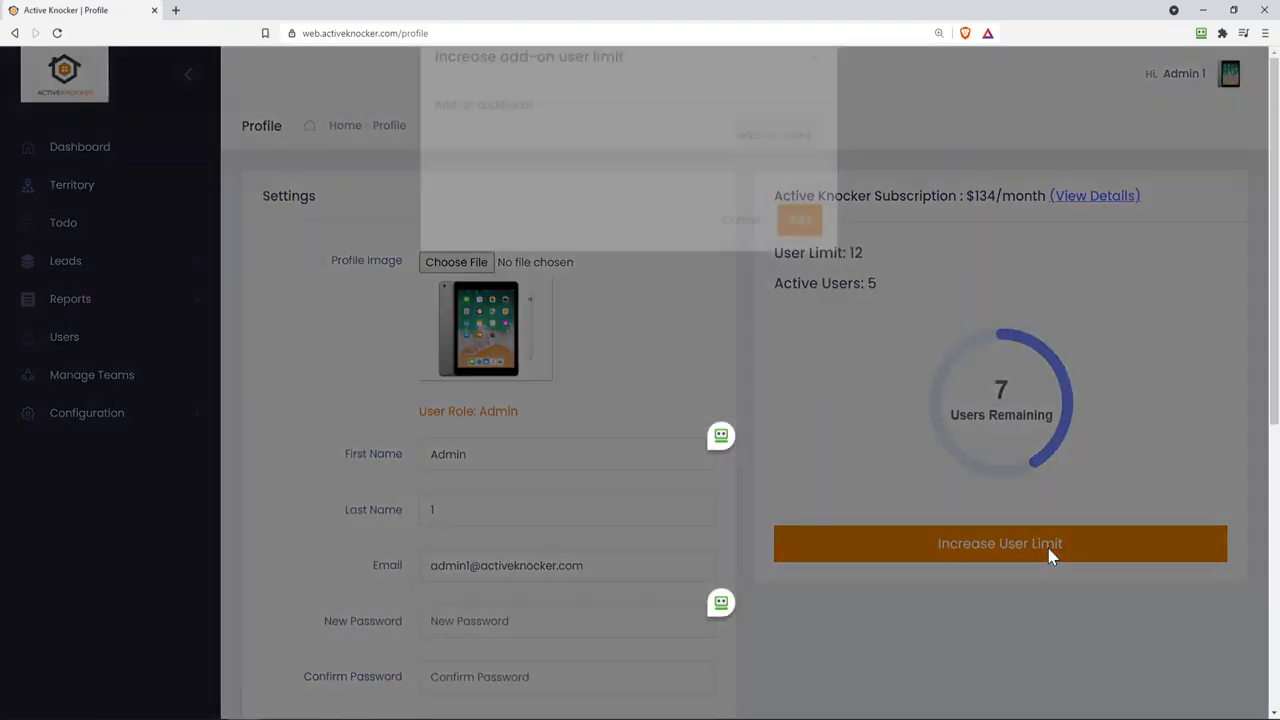
left_click(1000, 543)
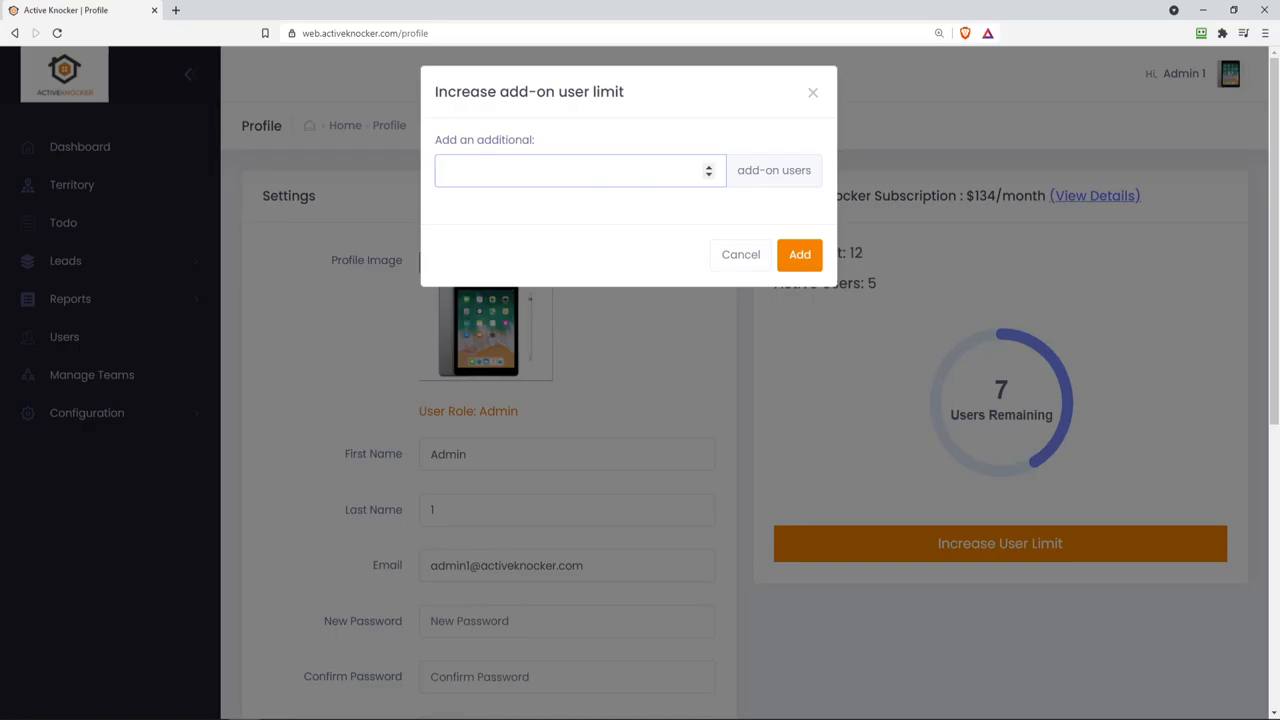
type("3")
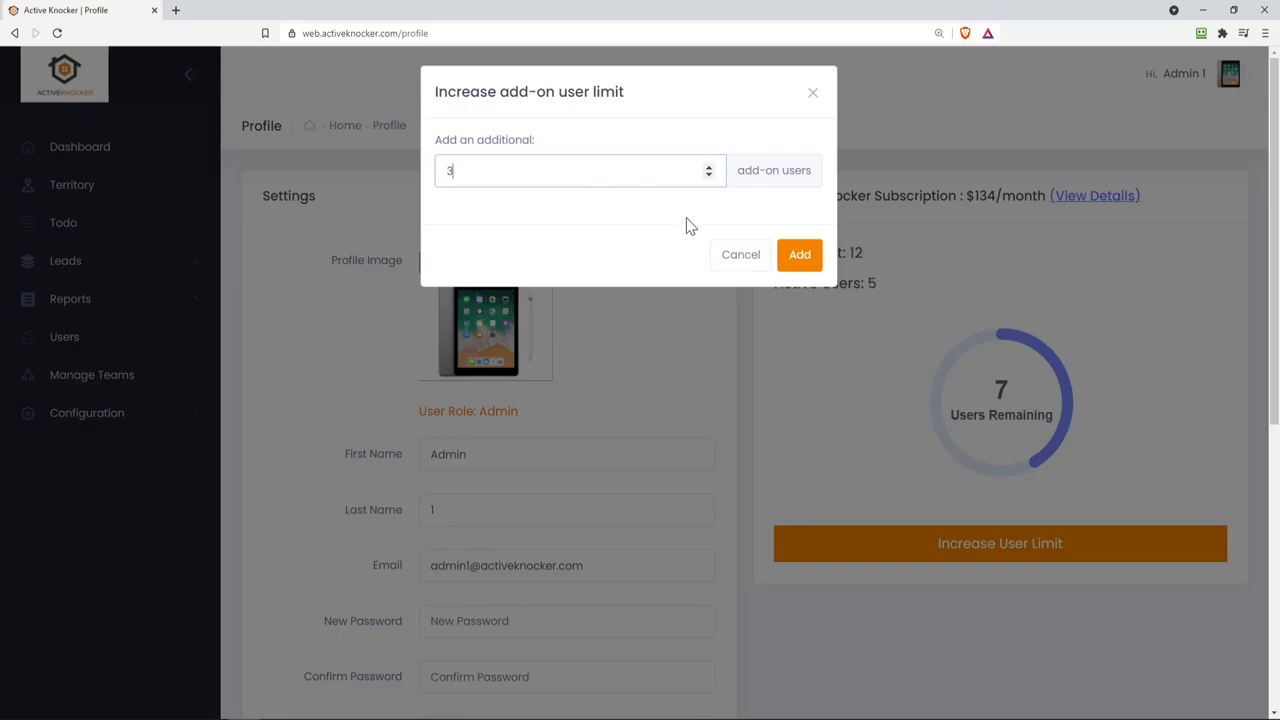
left_click(799, 254)
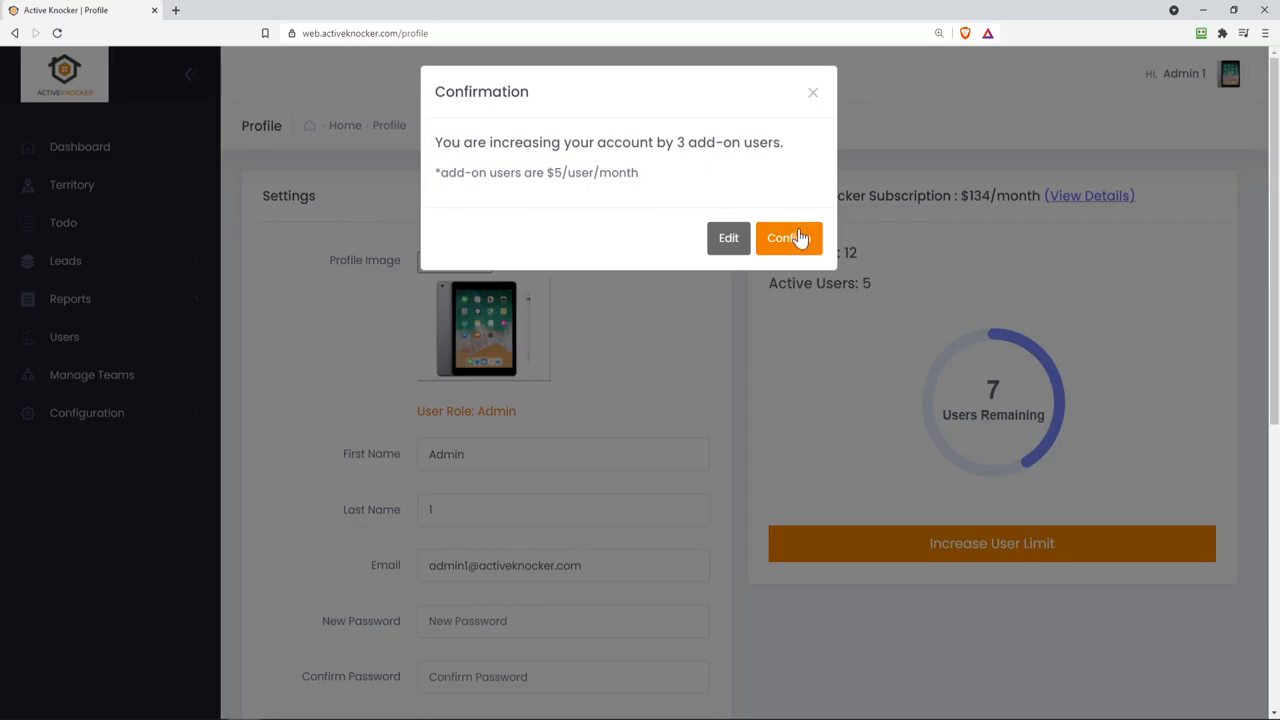
Change the add-on request to 5 users and confirm it
left_click(728, 238)
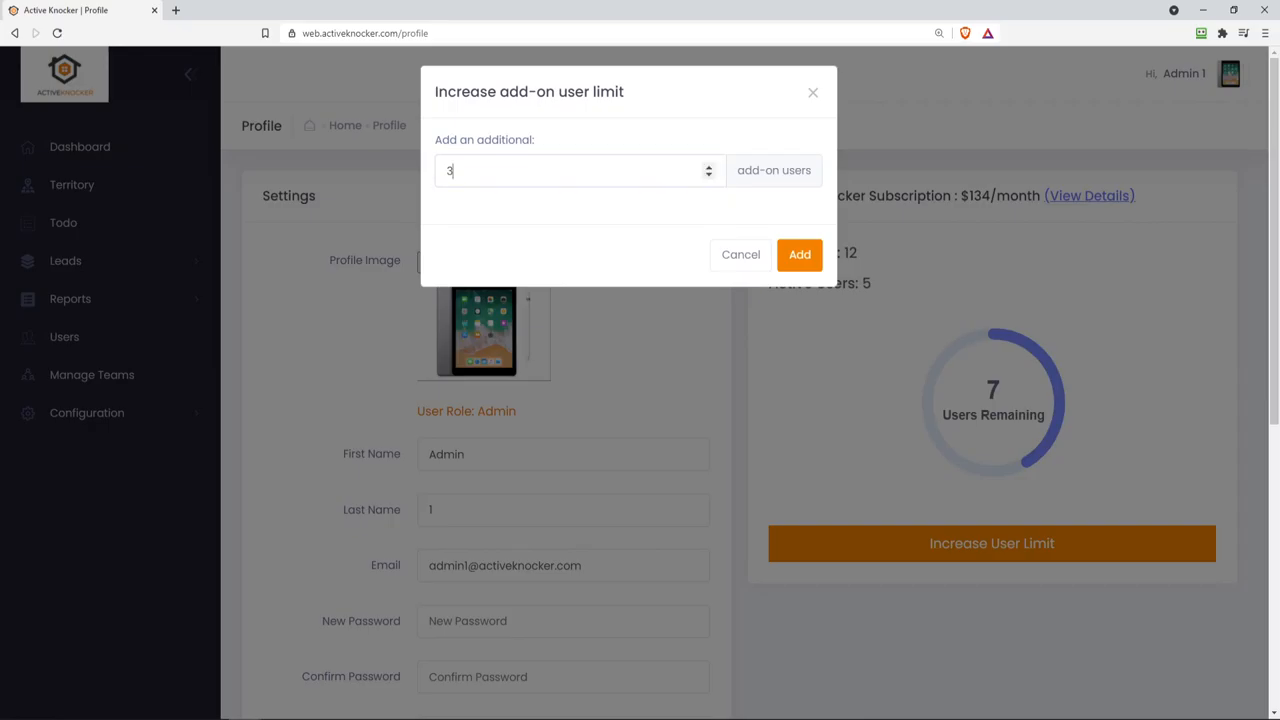
type("5")
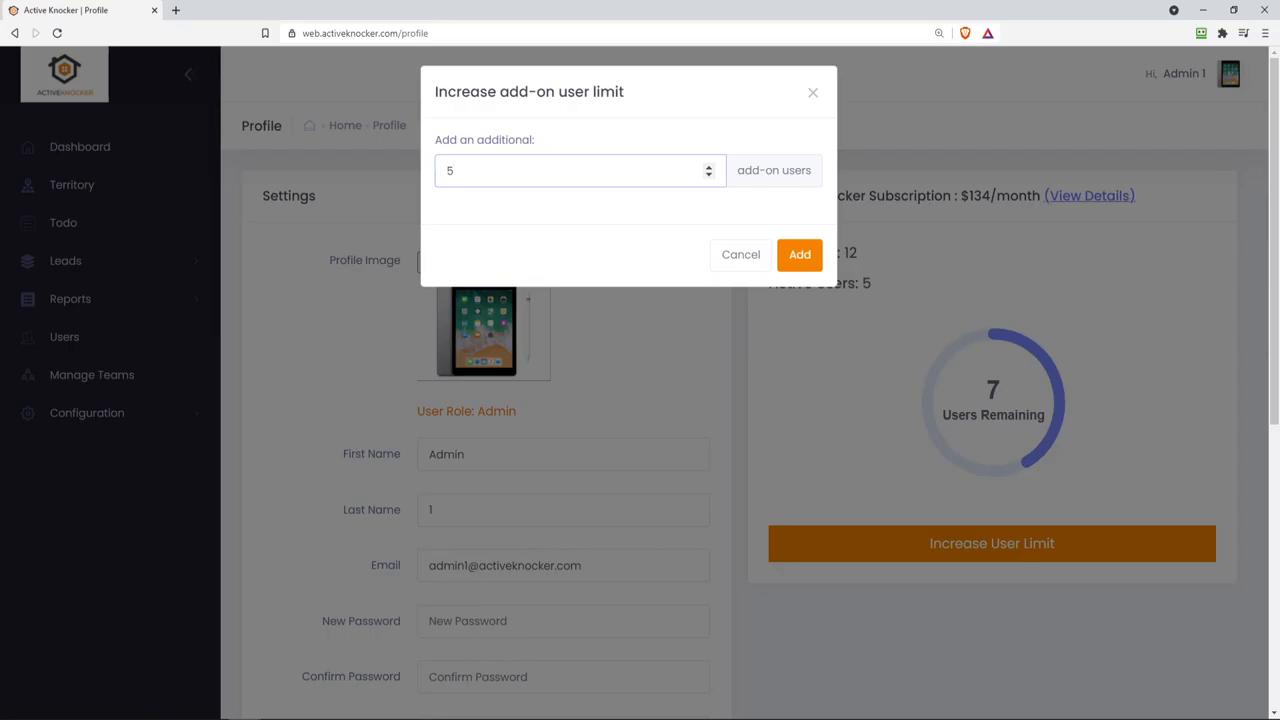
left_click(799, 254)
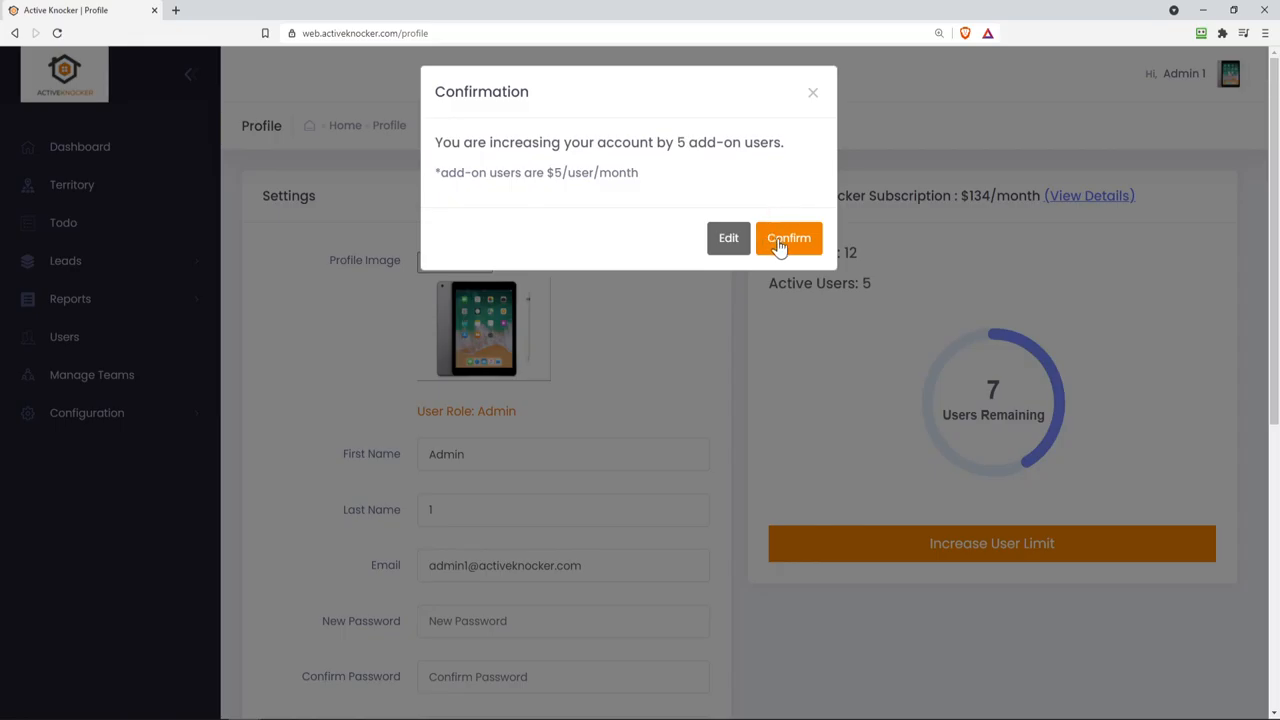
left_click(788, 238)
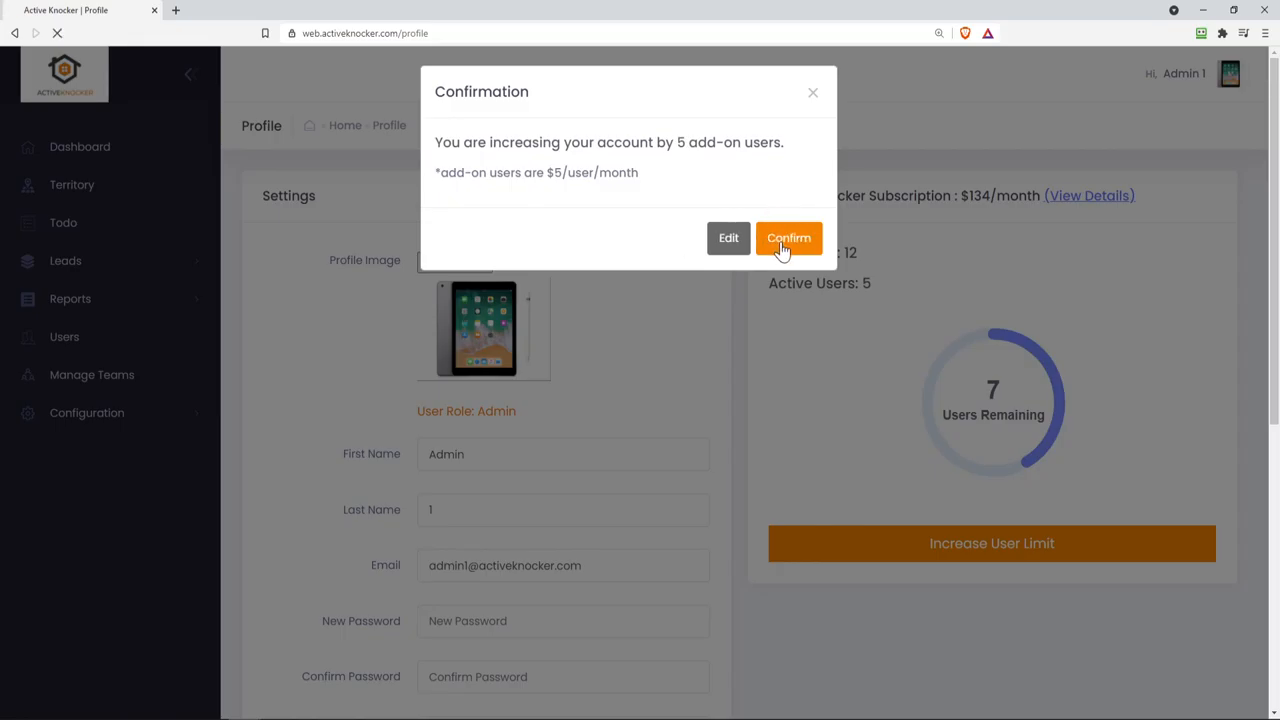
left_click(789, 238)
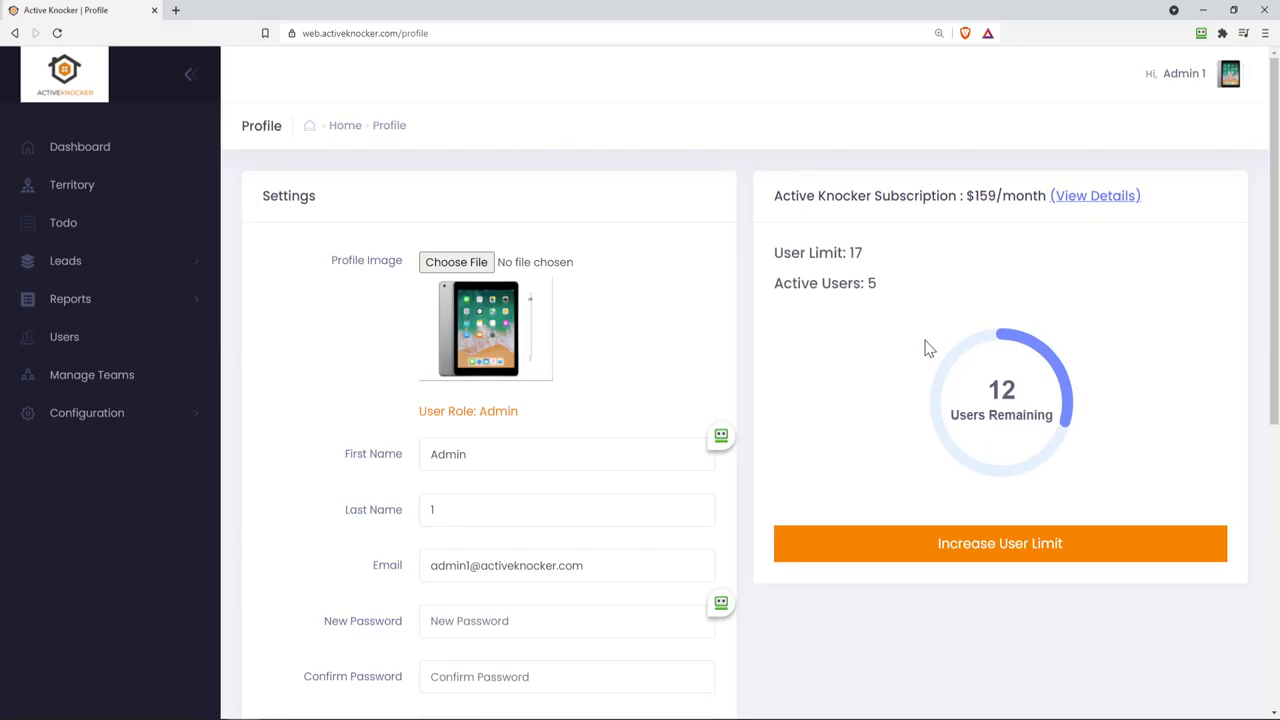